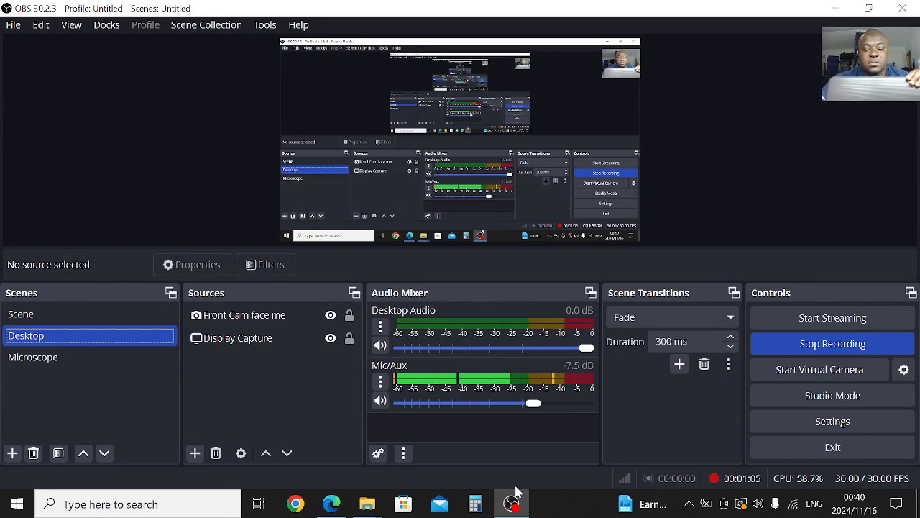
mouse_move(331, 503)
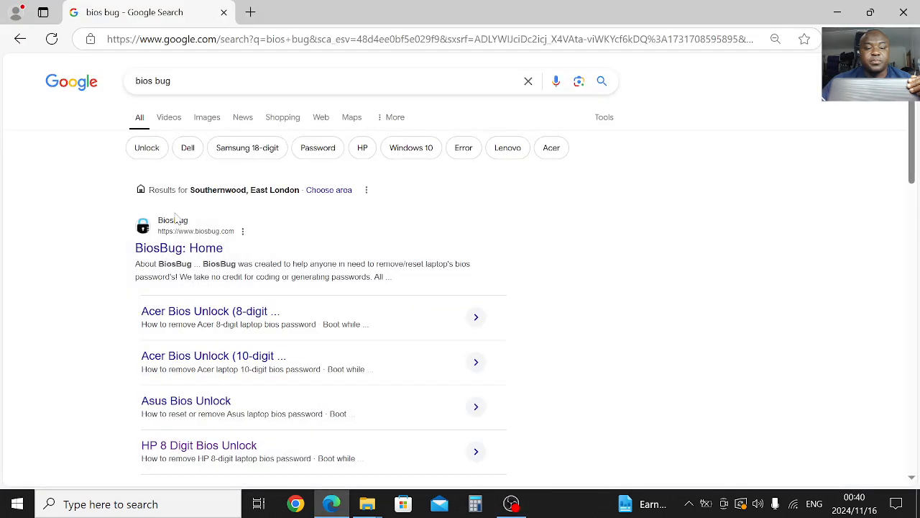
Step: Load biosbug.com from the 'BiosBug: Home' result, then bring OBS Studio back to the front
click(178, 248)
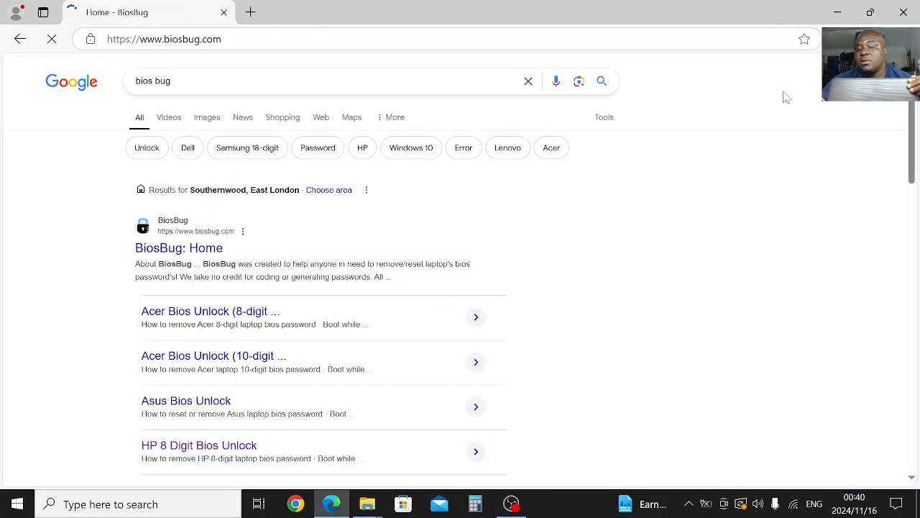
click(178, 248)
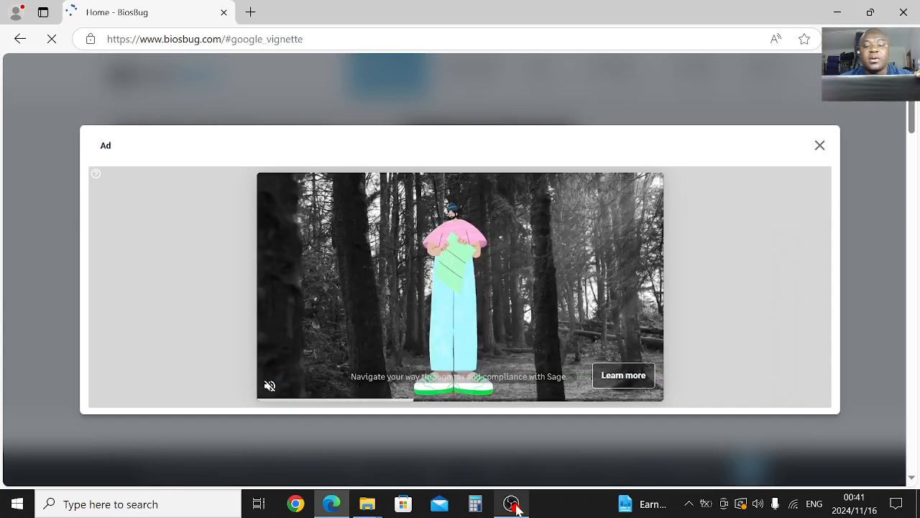
click(512, 504)
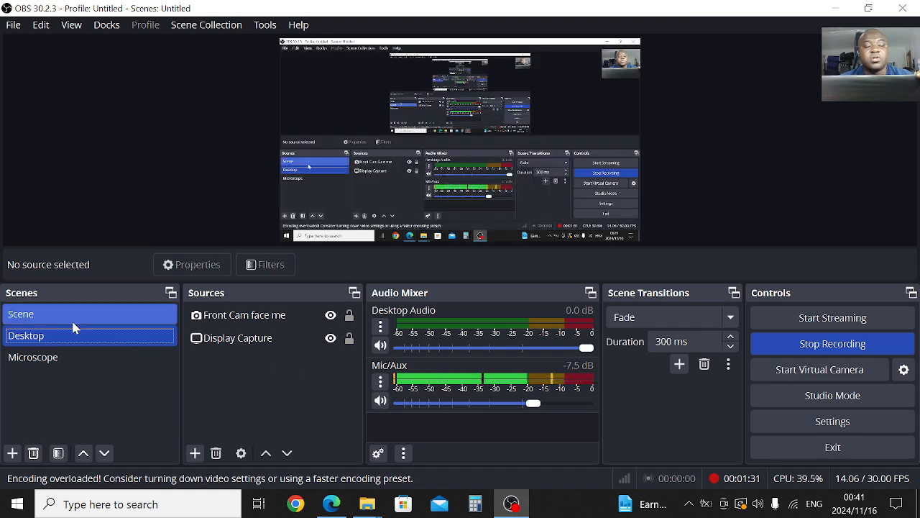